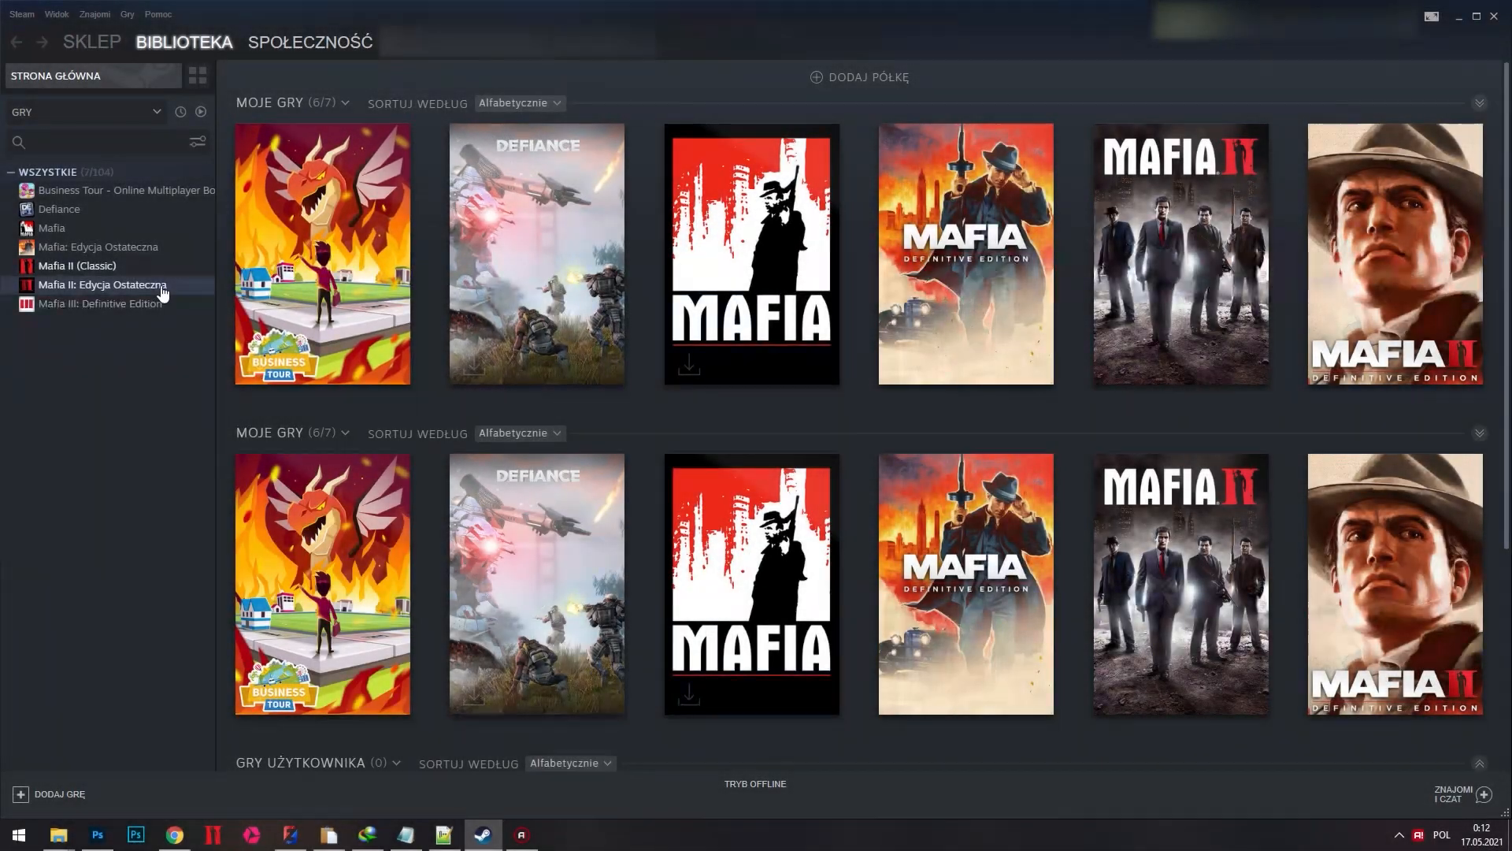
Step: Open the Mafia II: Edycja Ostateczna library page and press GRAJ repeatedly
left_click(102, 283)
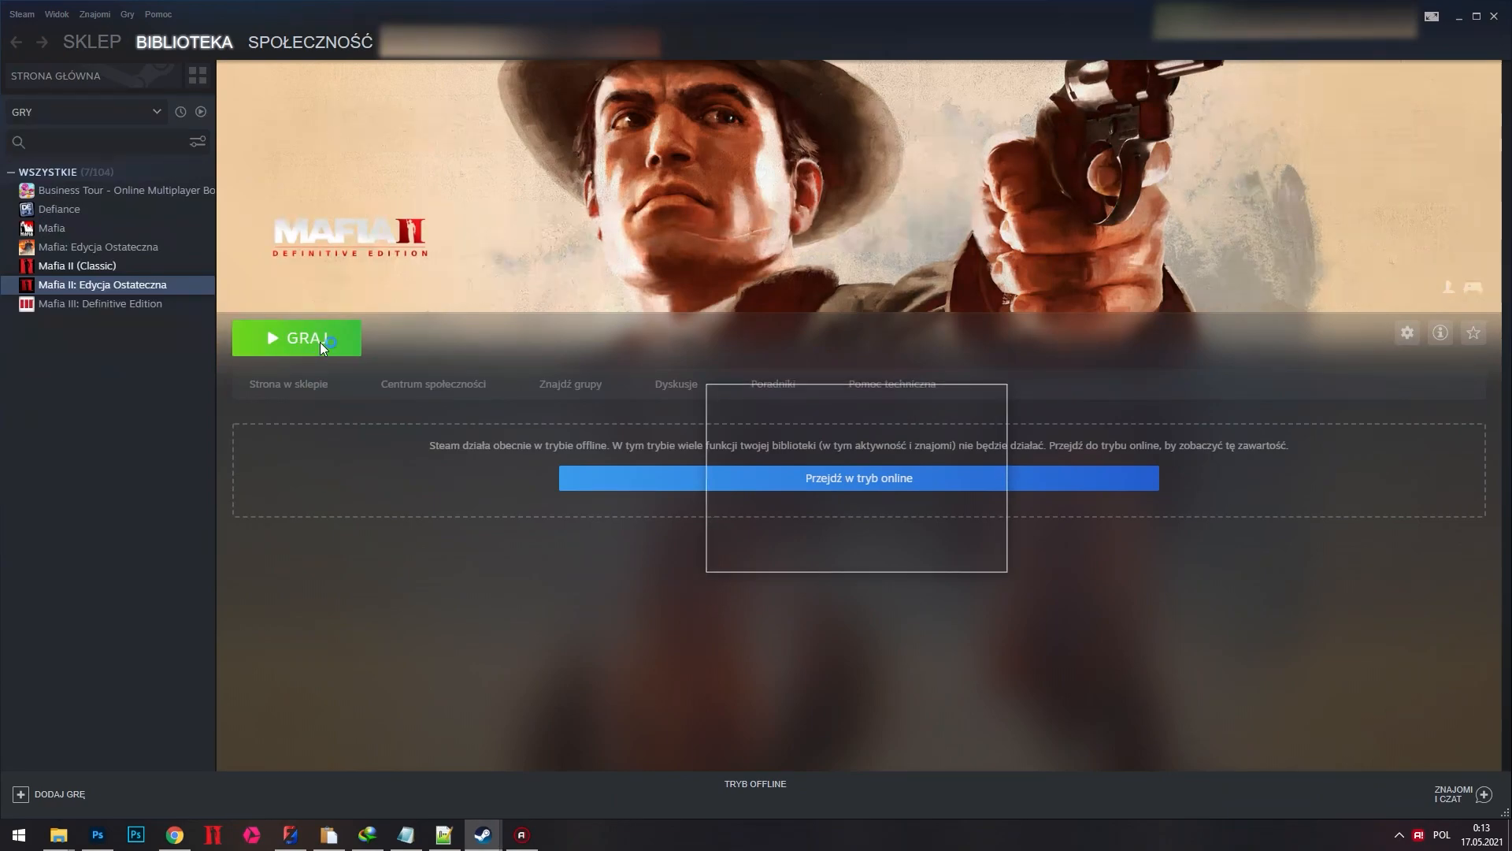
left_click(296, 338)
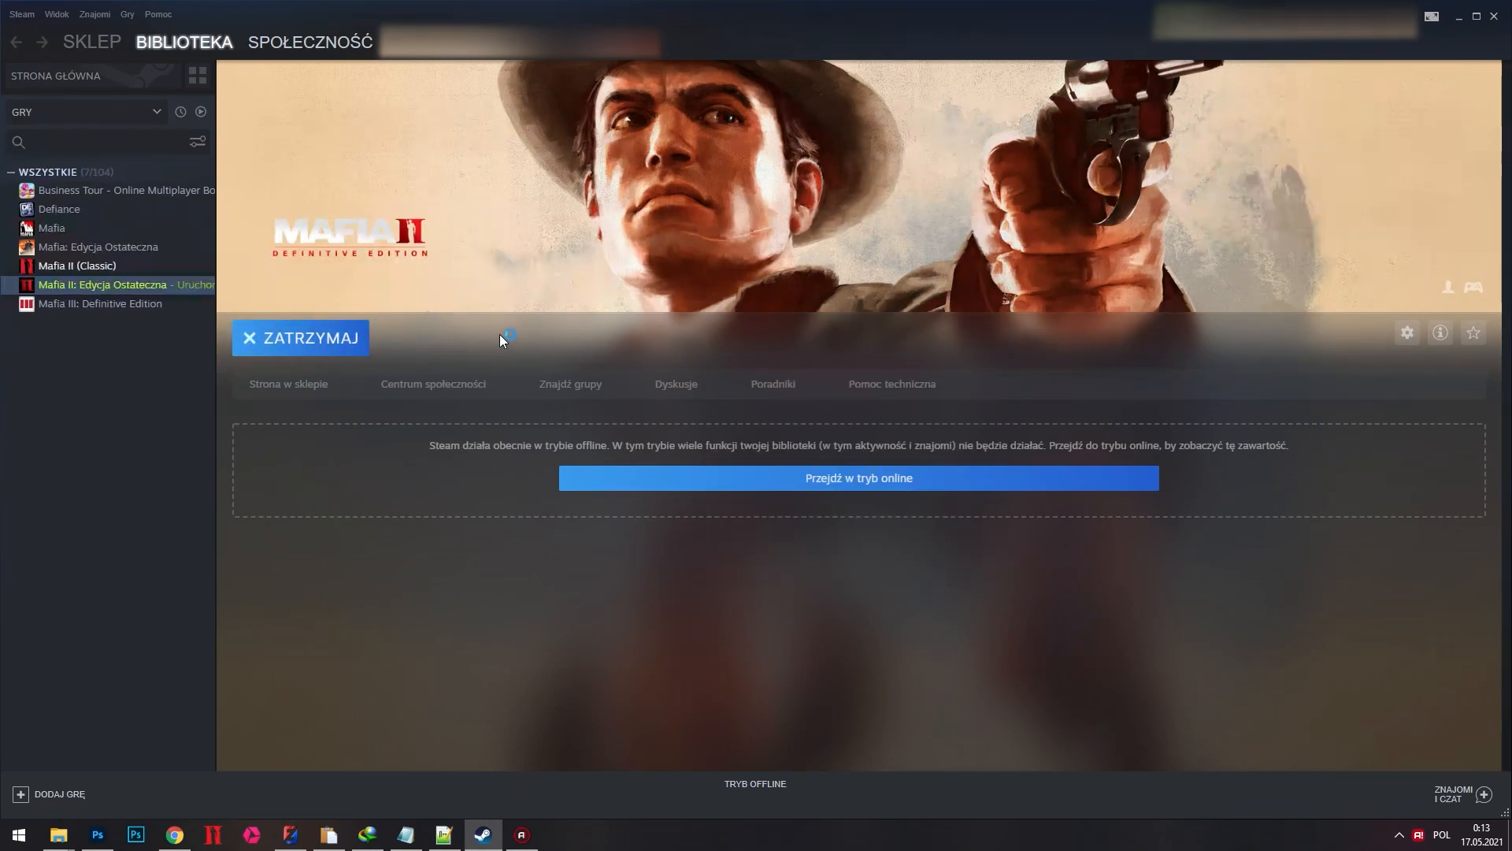
left_click(300, 338)
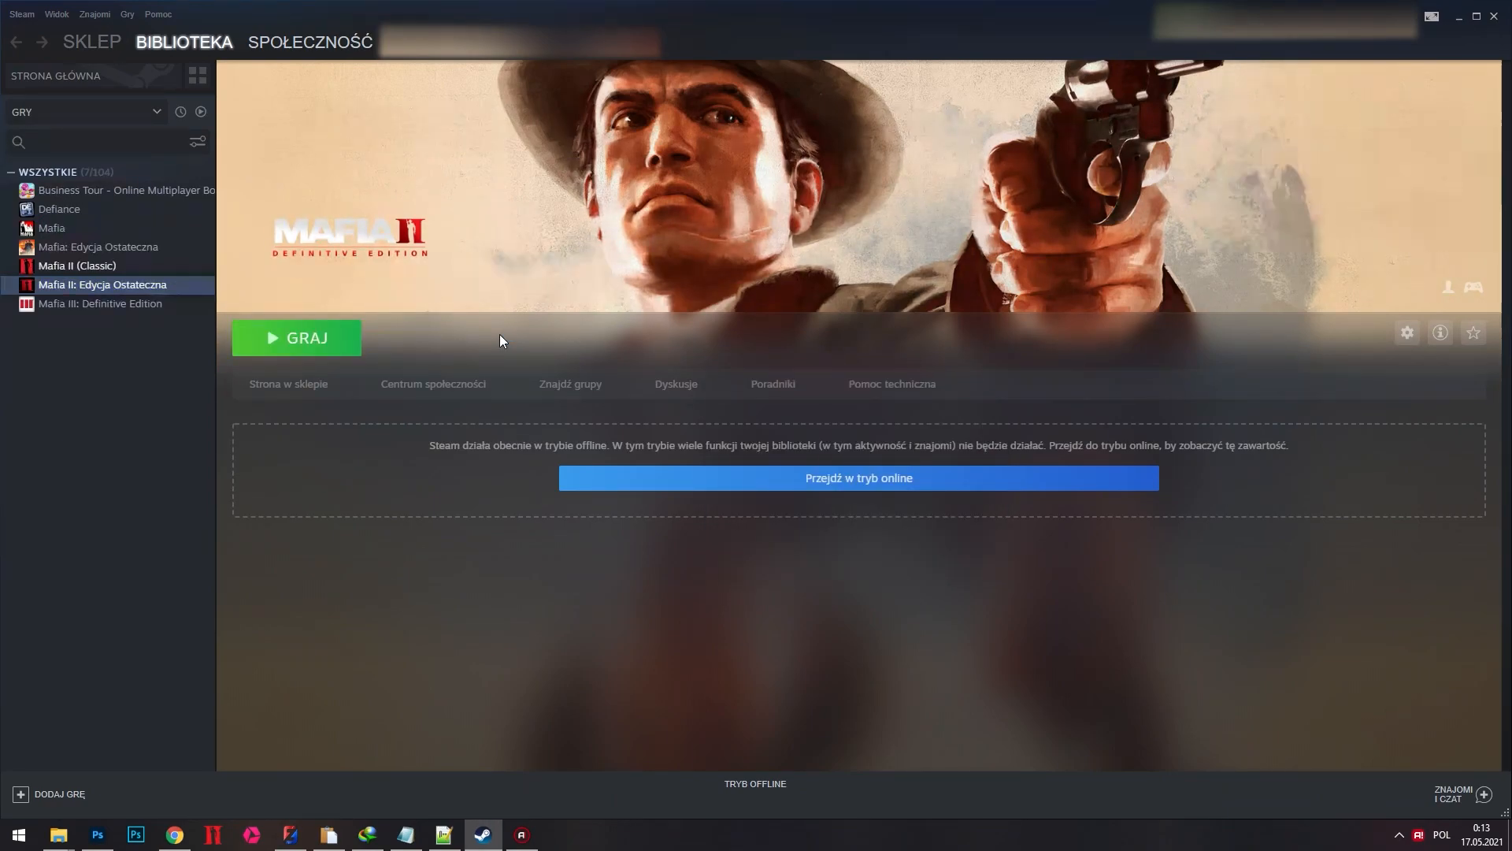
left_click(296, 338)
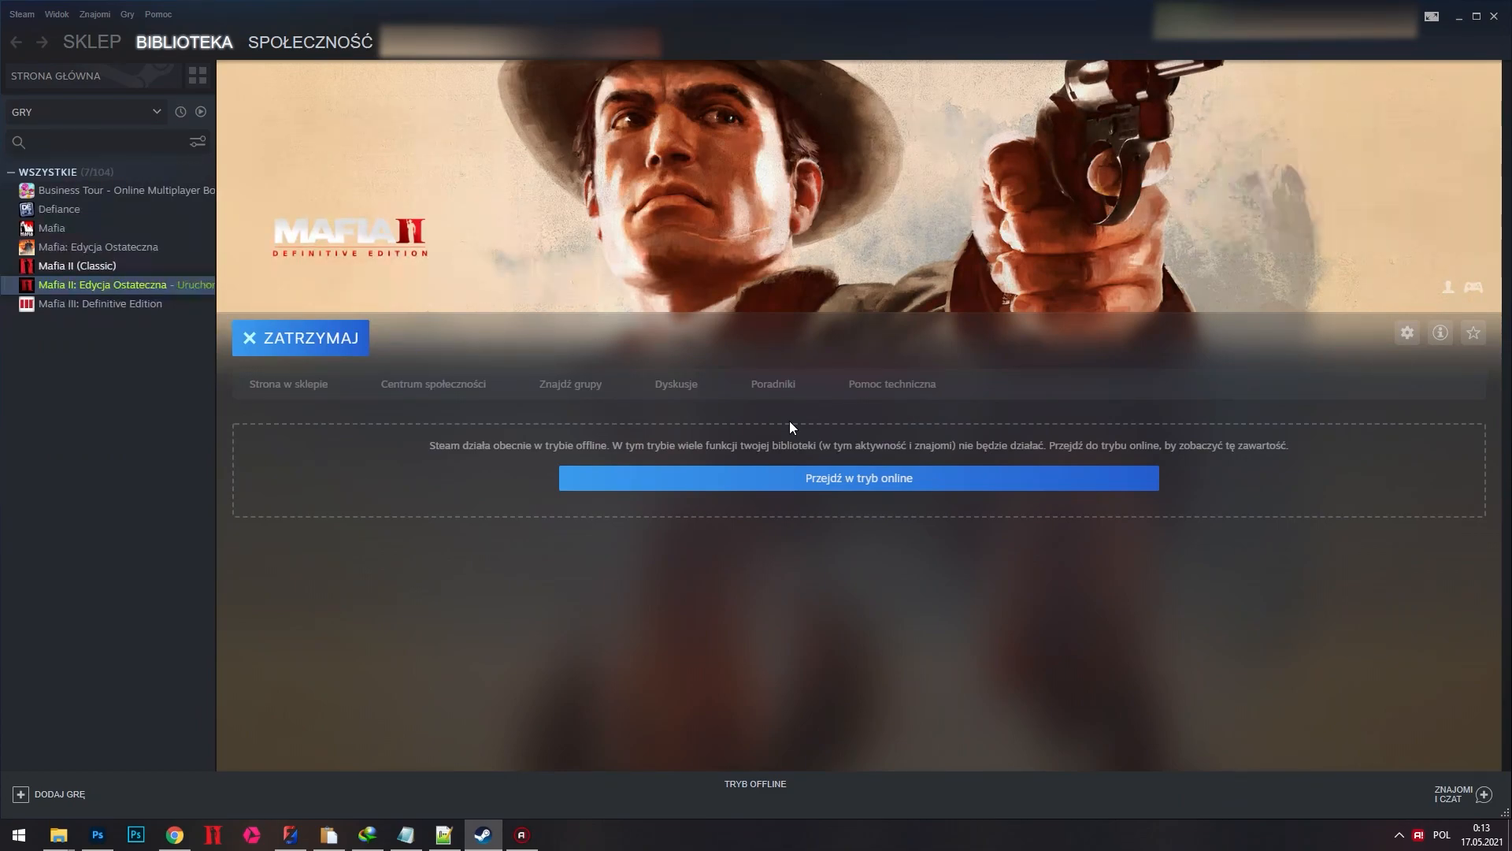
left_click(300, 338)
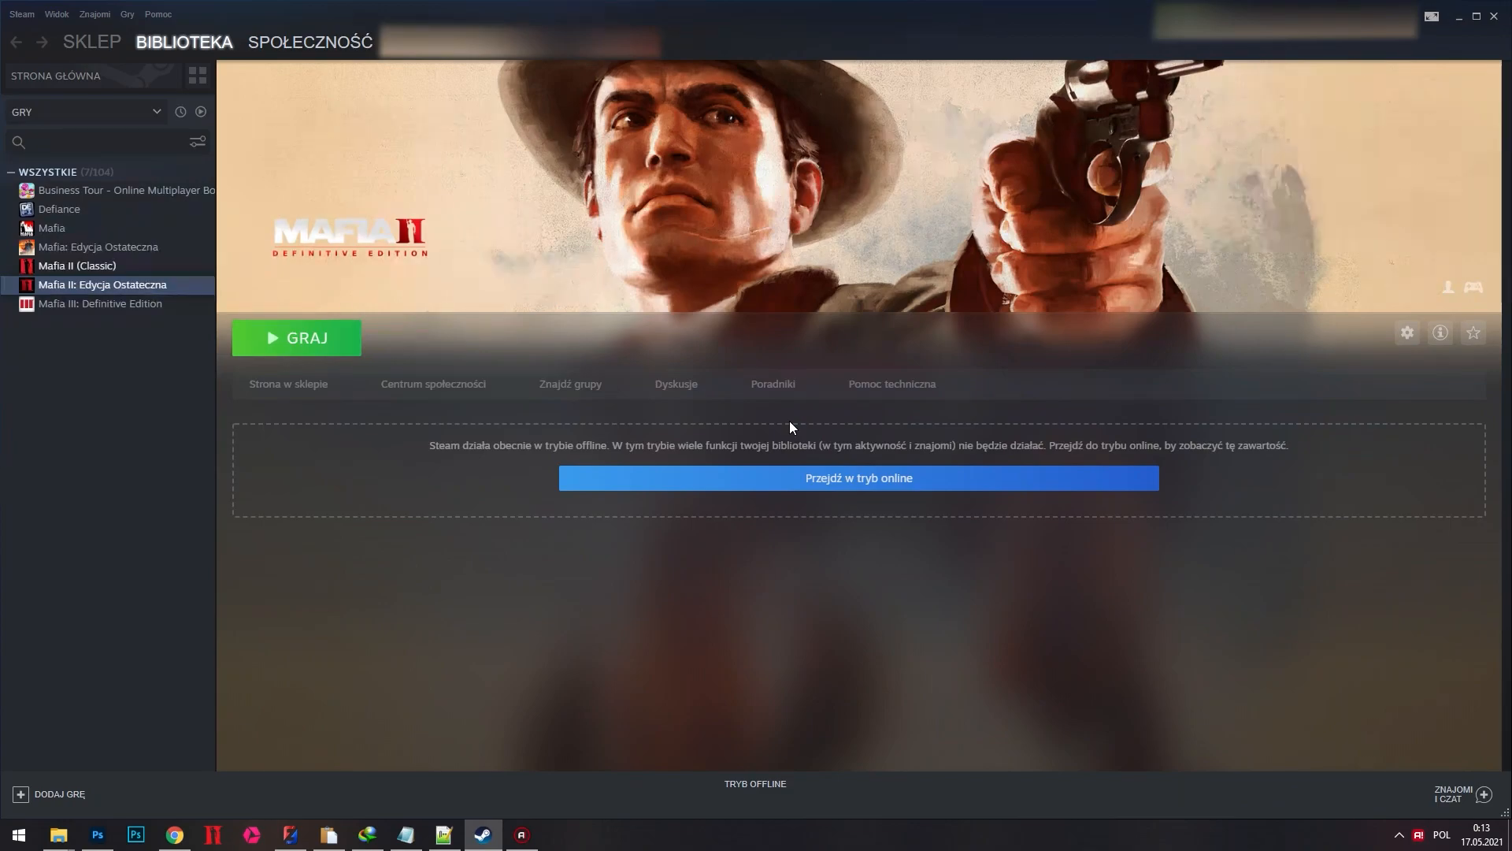
Step: Launch the game through the 2K Launcher, then confirm OK on the quit warning
left_click(297, 338)
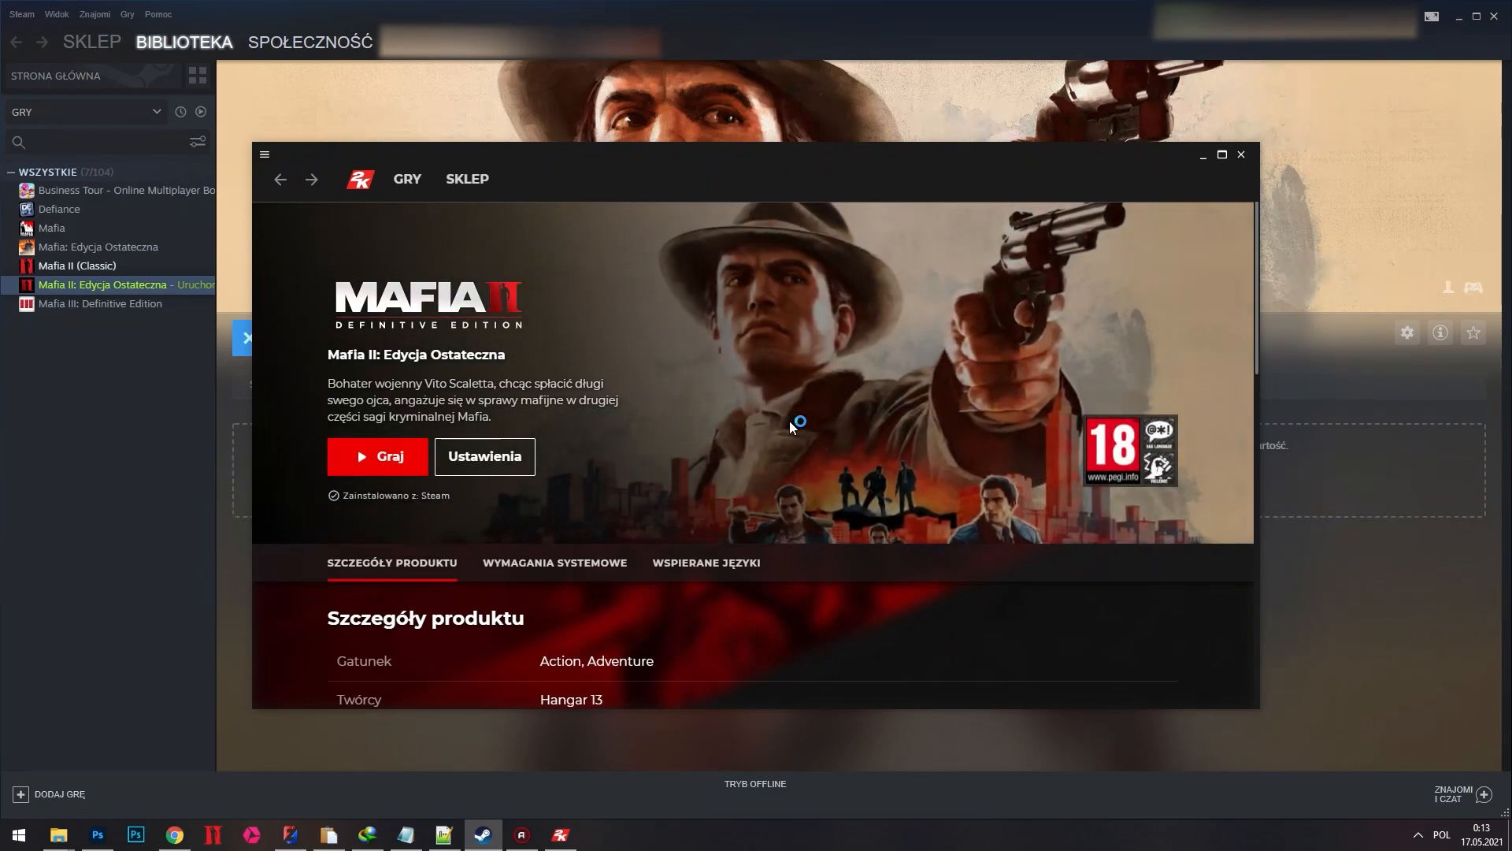
left_click(376, 456)
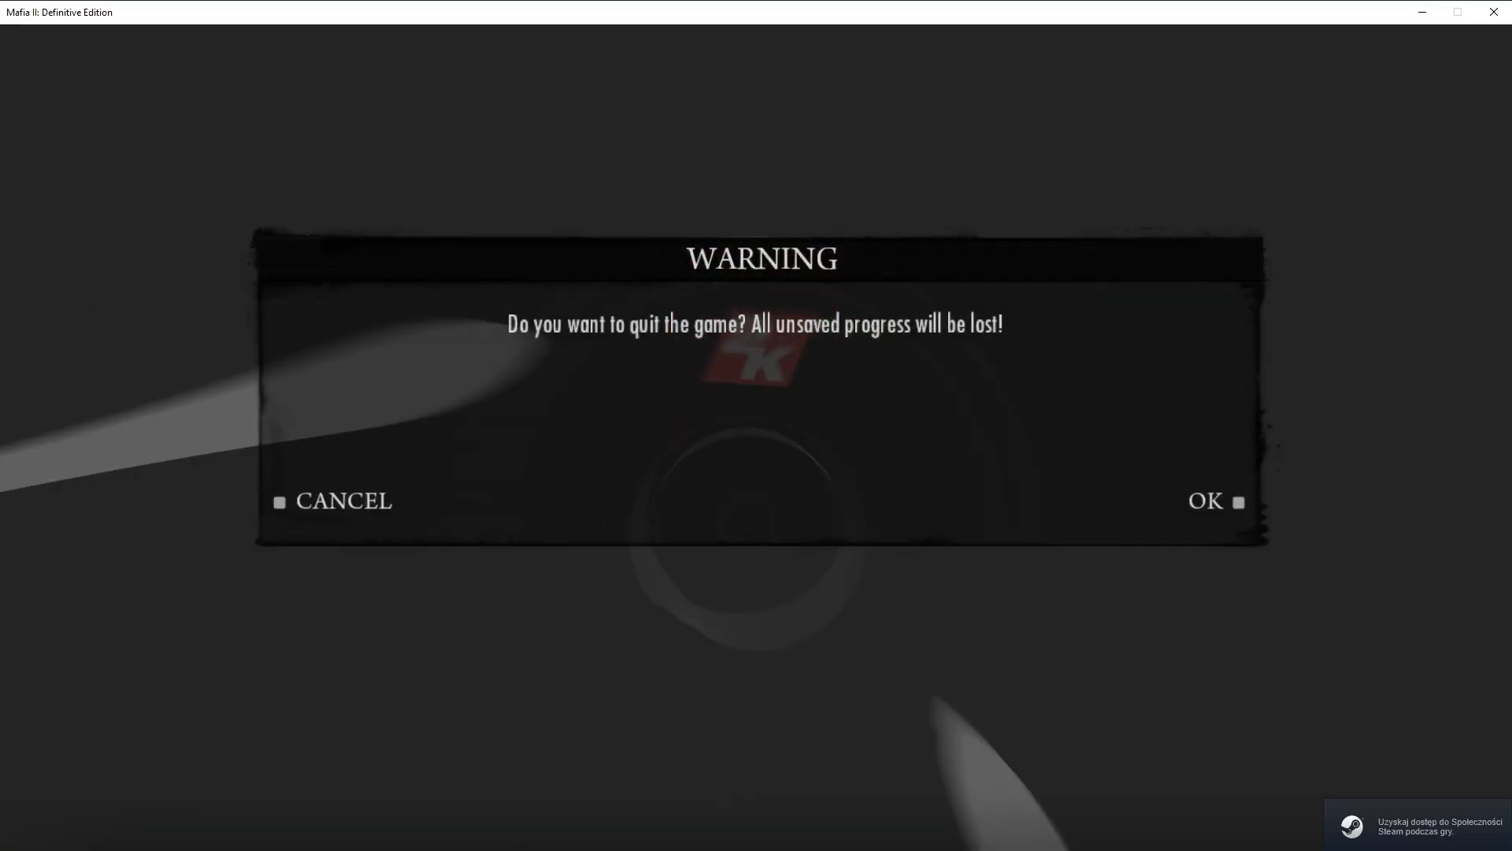
left_click(1205, 501)
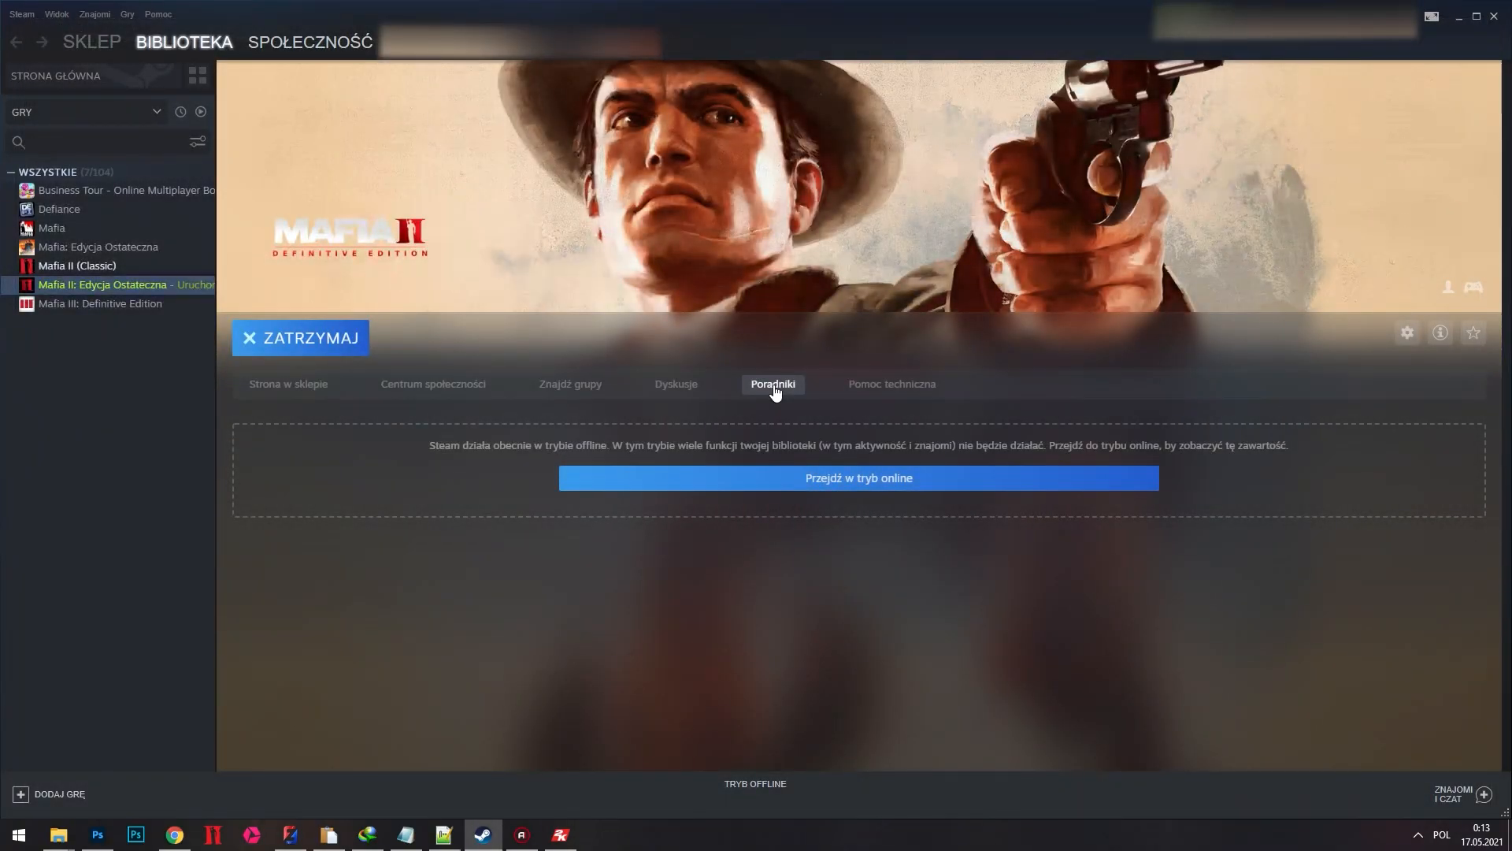
mouse_move(275, 368)
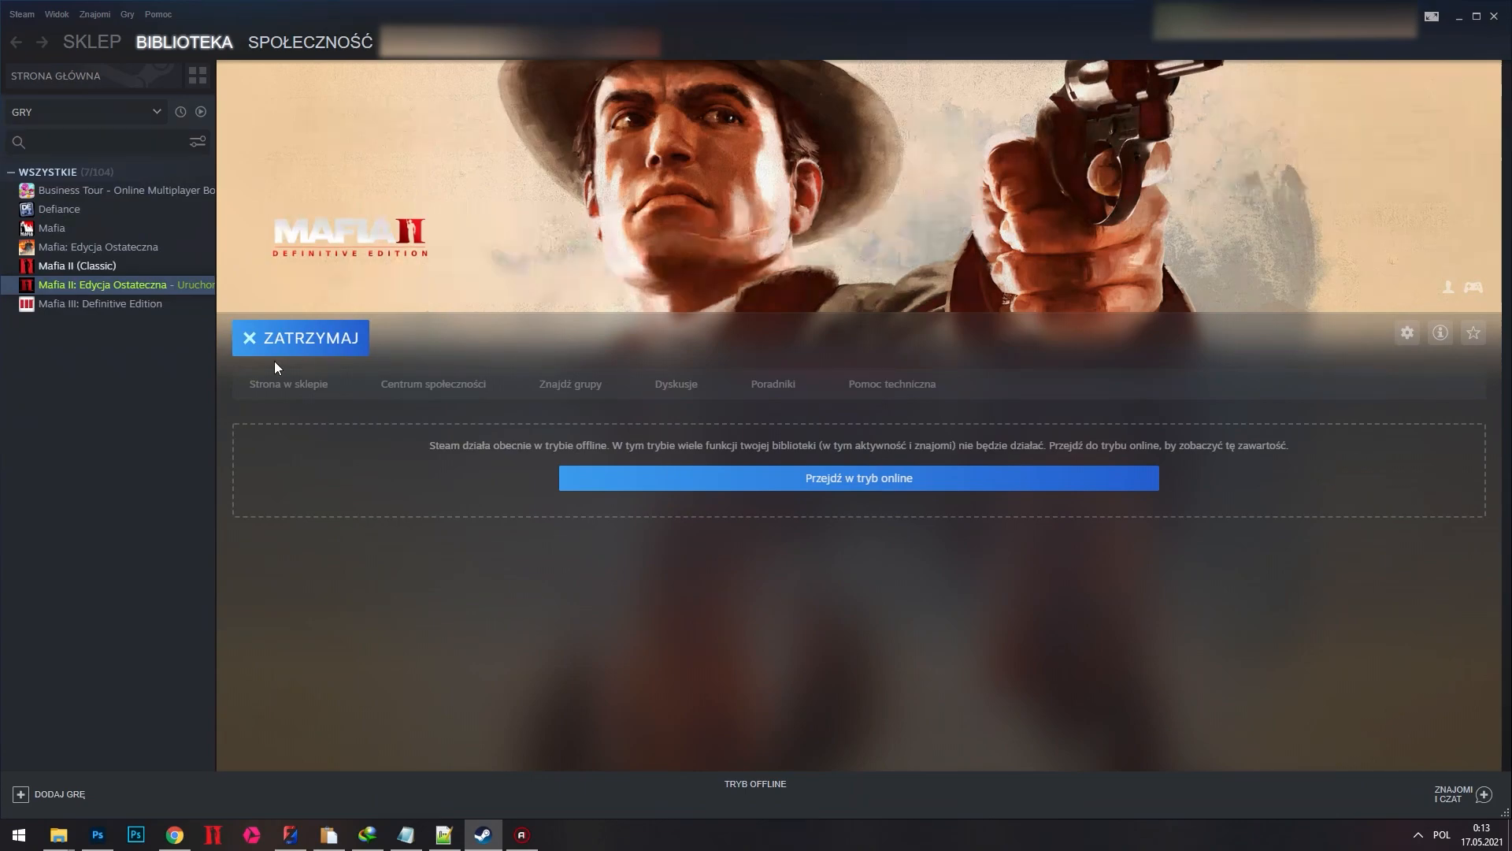
Step: Browse Mafia II's local files from Właściwości > Pliki lokalne into File Explorer
right_click(111, 284)
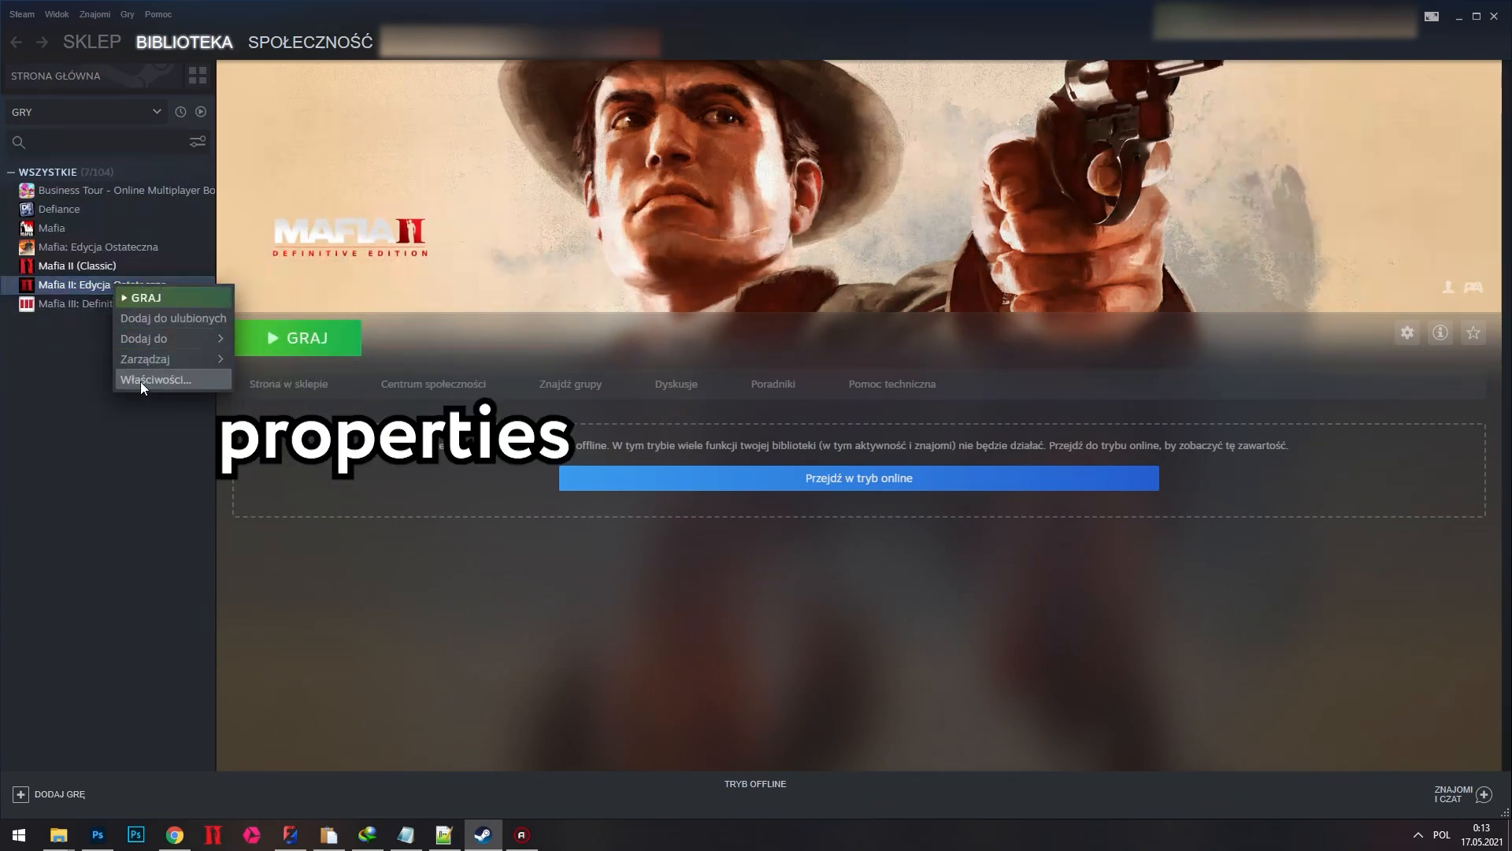
left_click(155, 379)
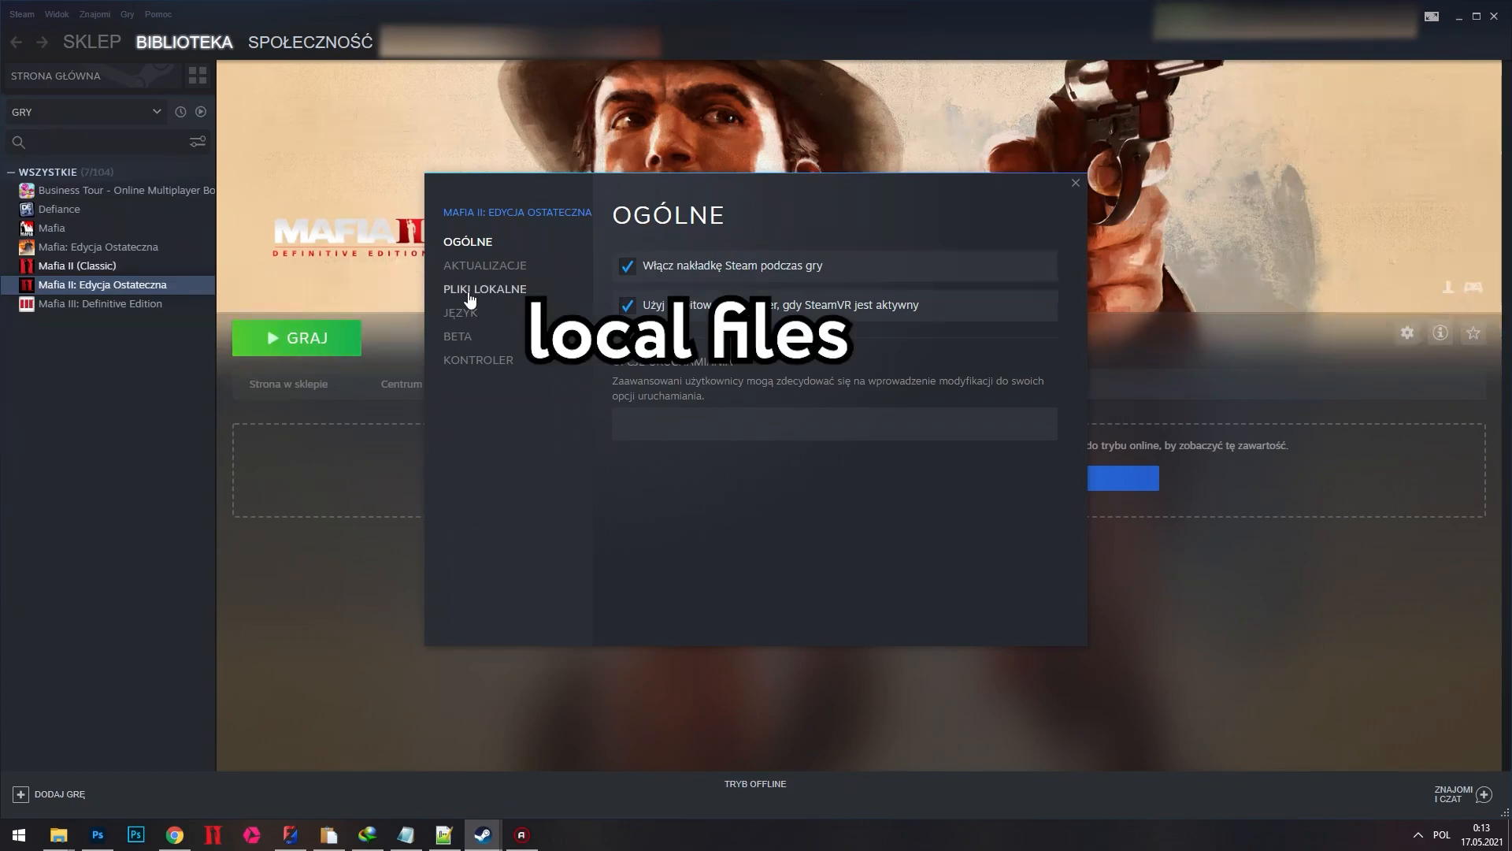
left_click(486, 288)
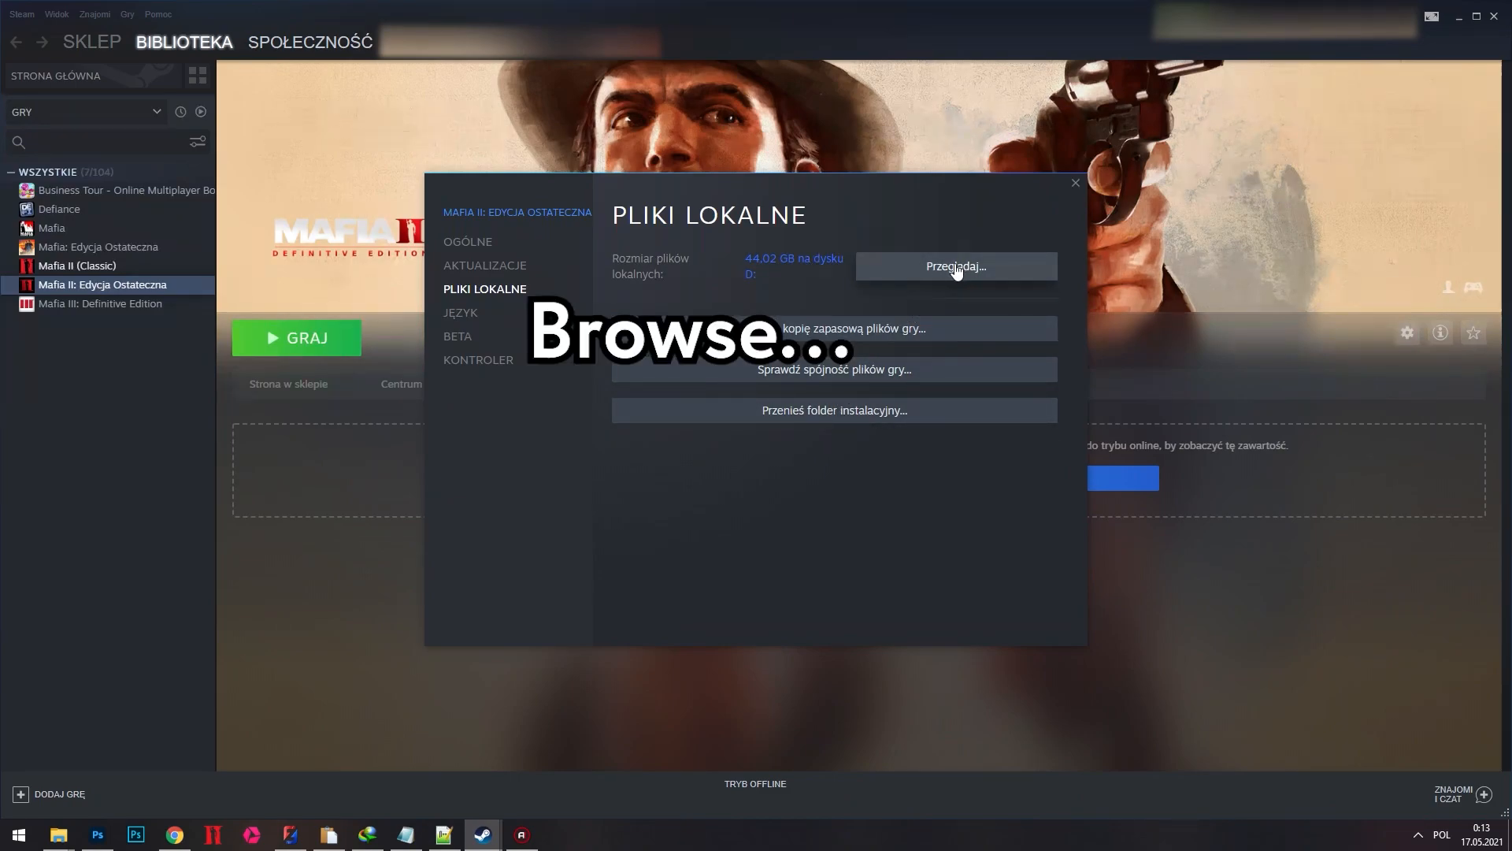
left_click(955, 266)
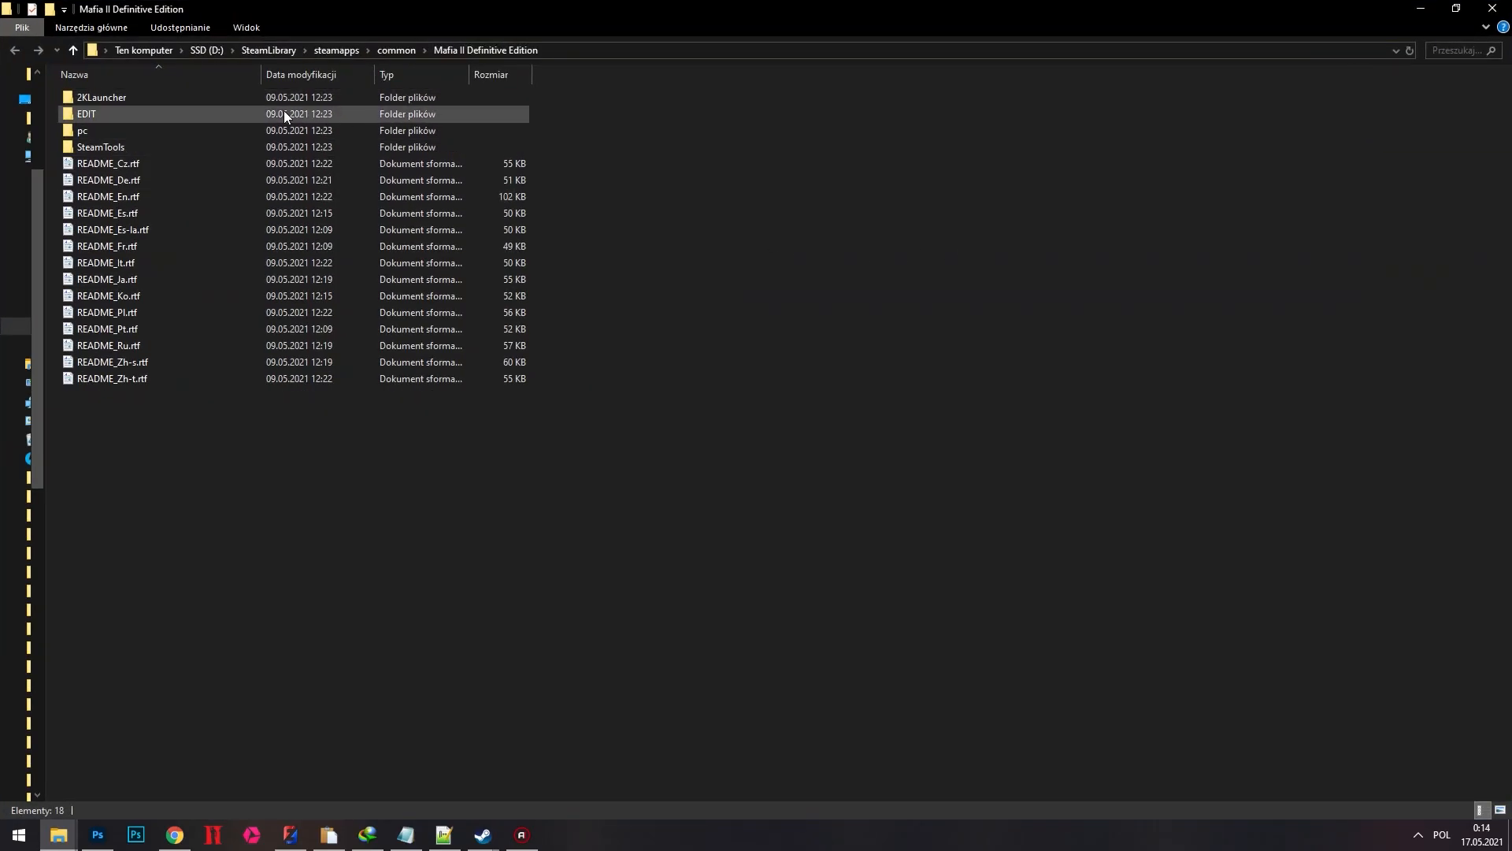
Step: Open the pc subfolder and copy its full path from the address bar
left_click(85, 130)
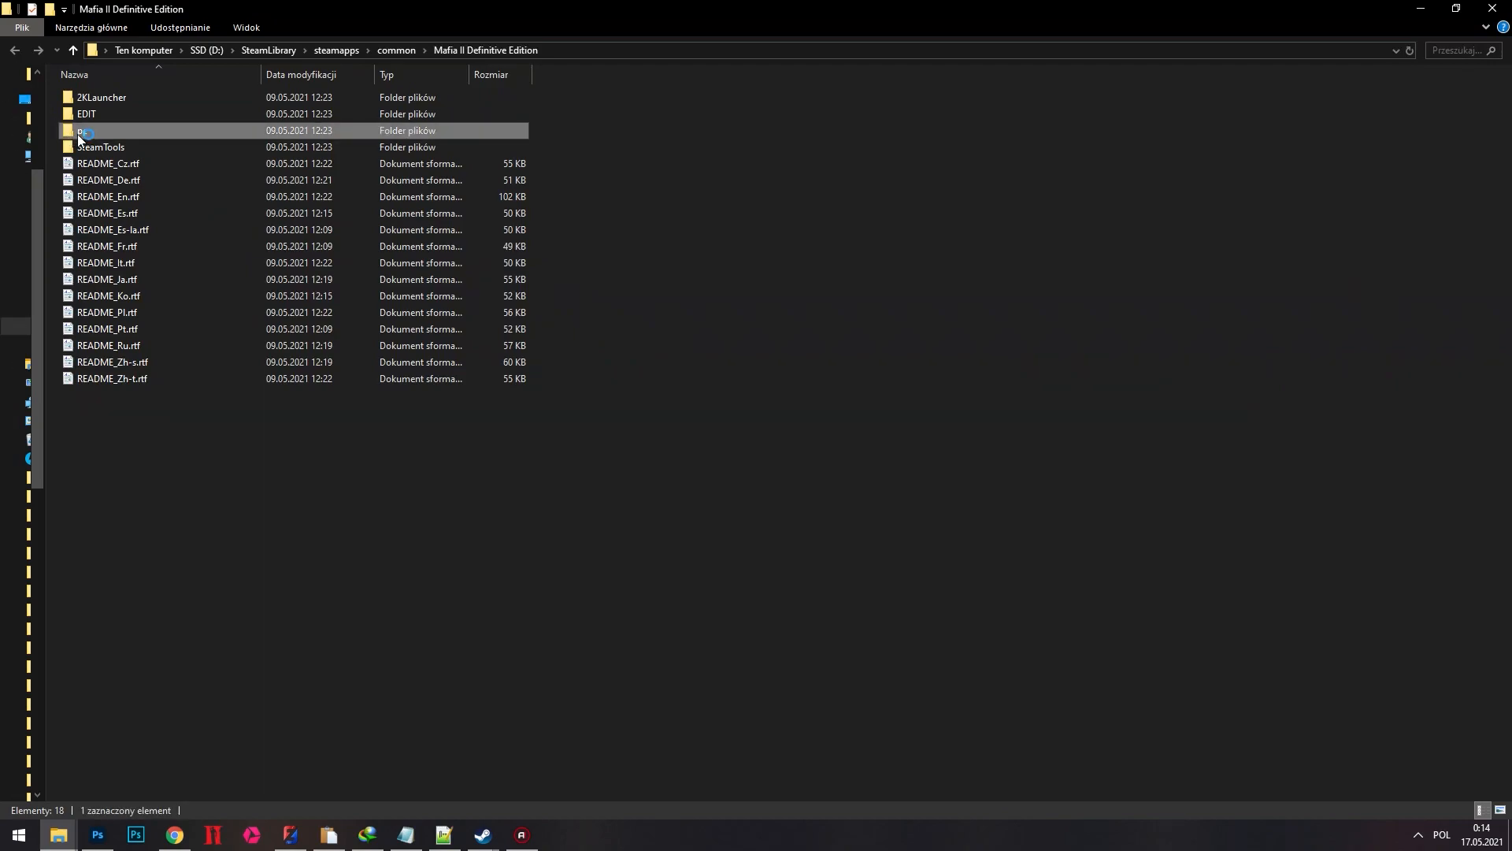
double_click(96, 130)
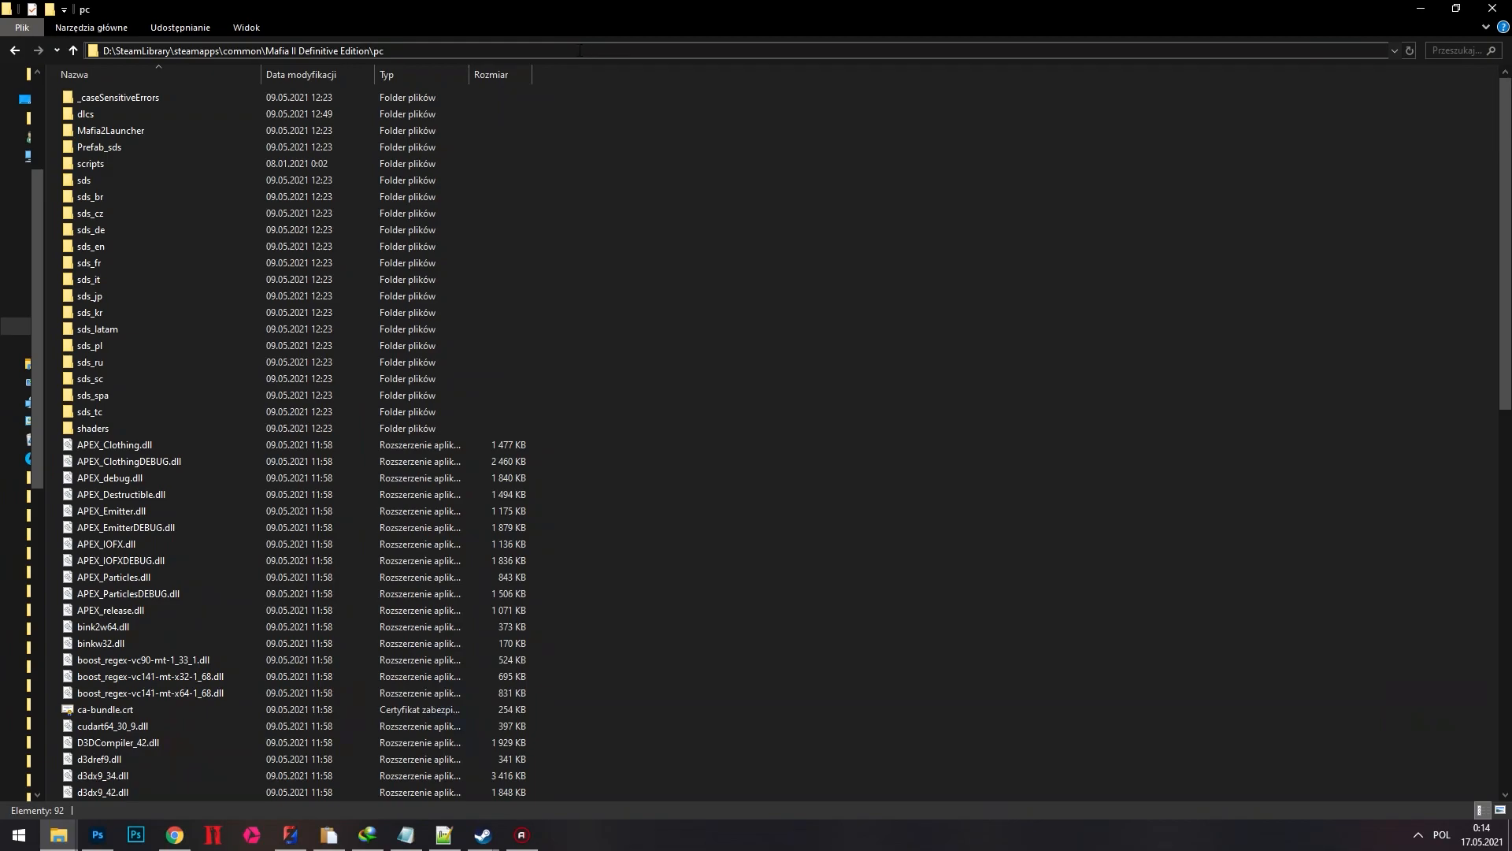
right_click(241, 51)
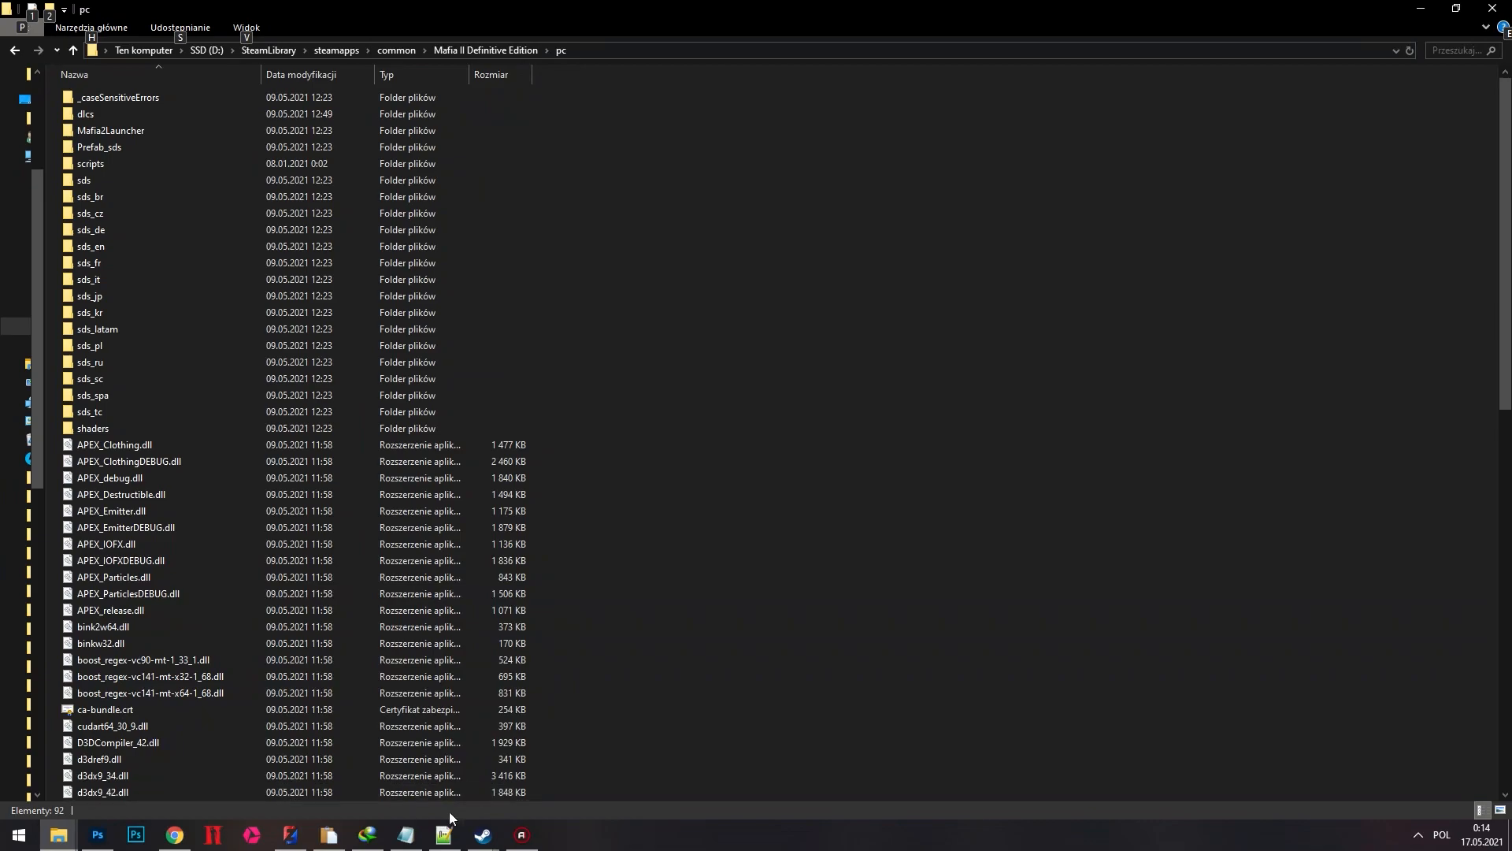
Step: Bring up Notepad to compose the quoted executable path with %command%
left_click(441, 834)
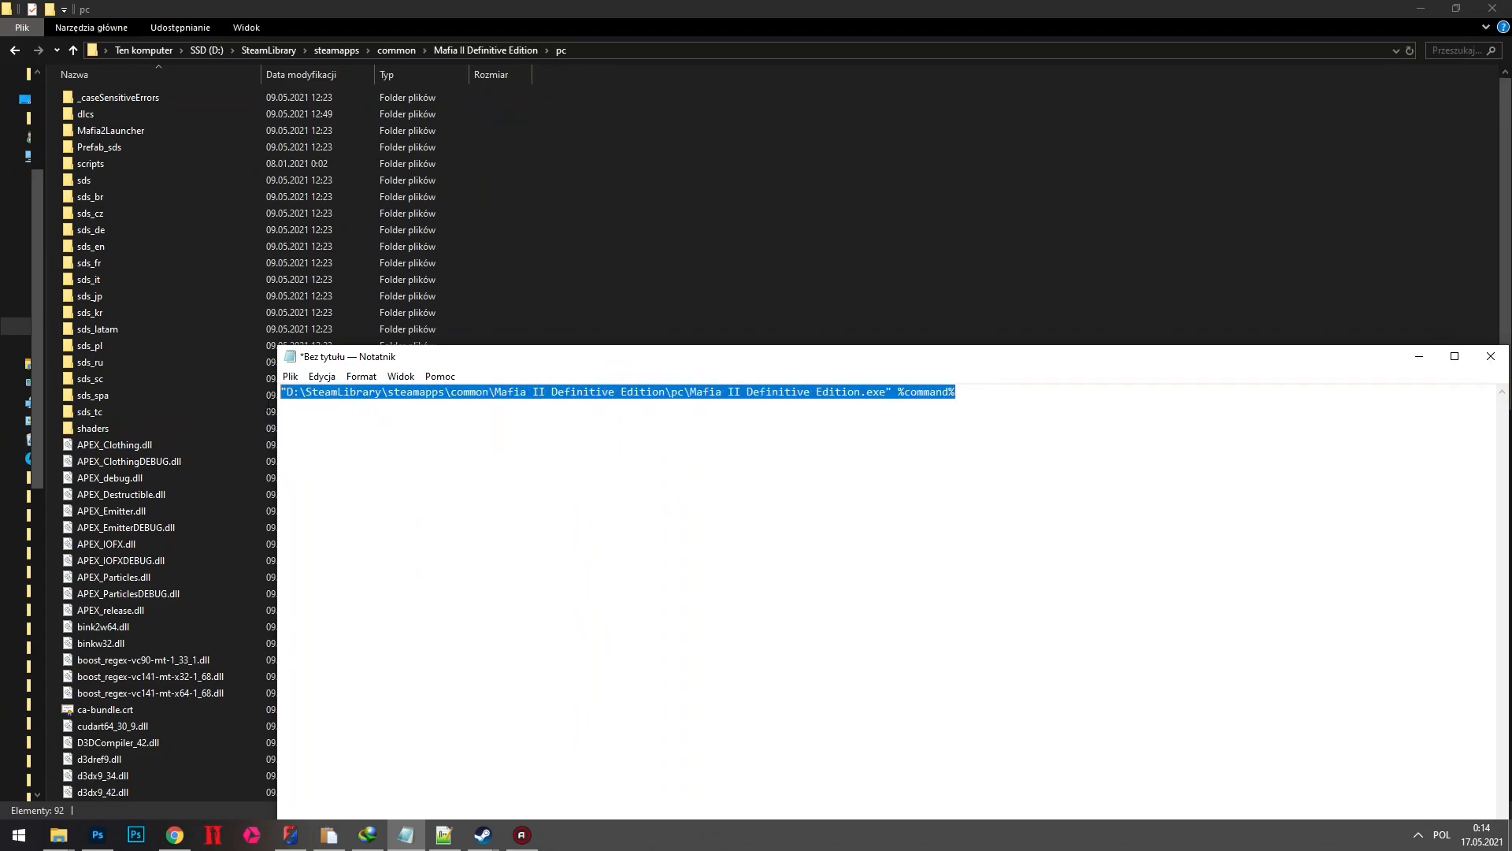
mouse_move(486, 652)
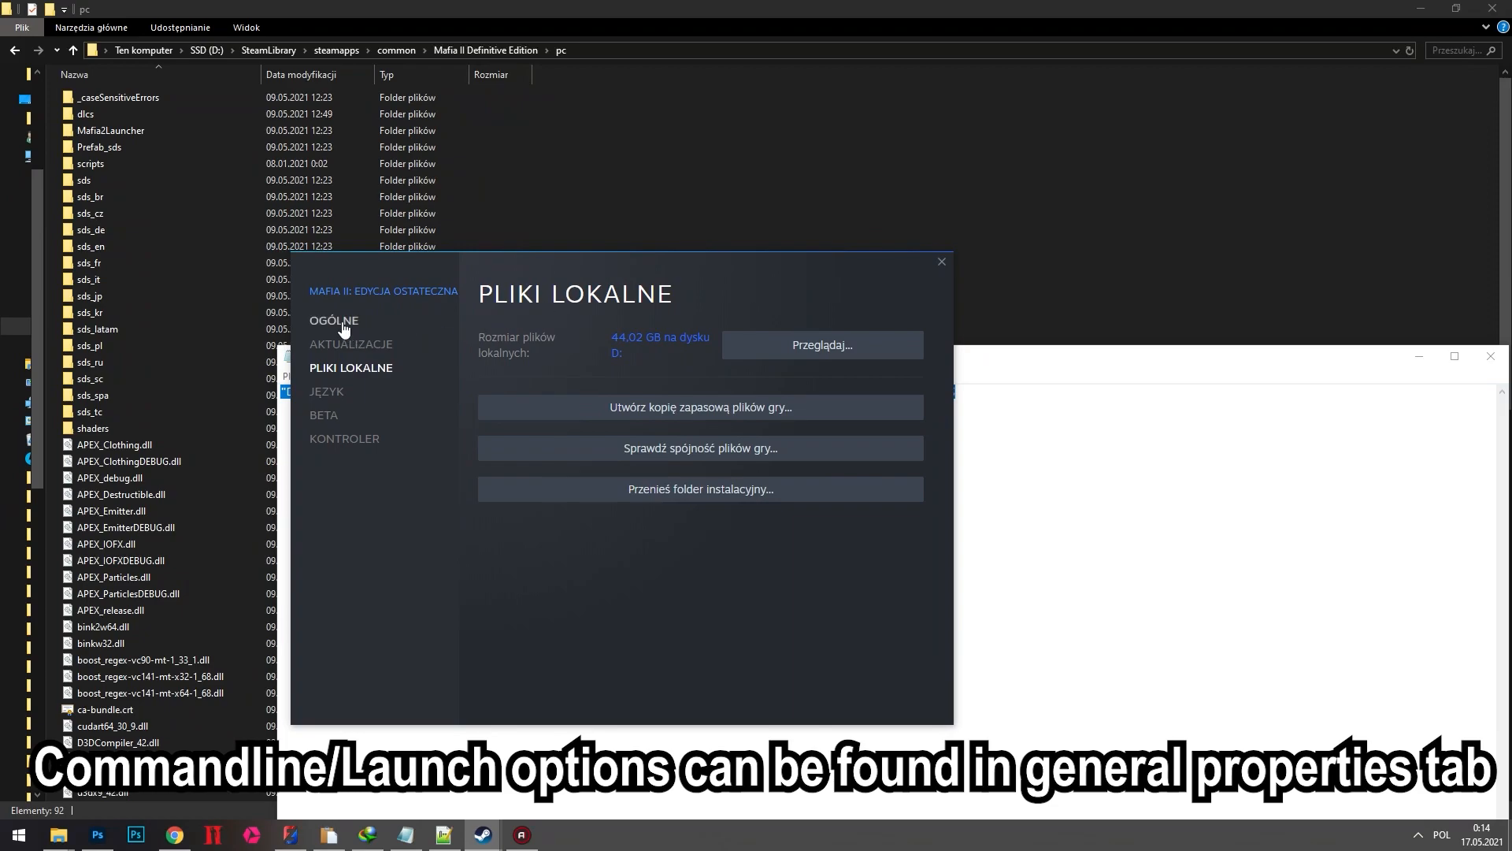
Step: Paste the executable line into Opcje uruchamiania under Ogólne and press GRAJ
left_click(333, 321)
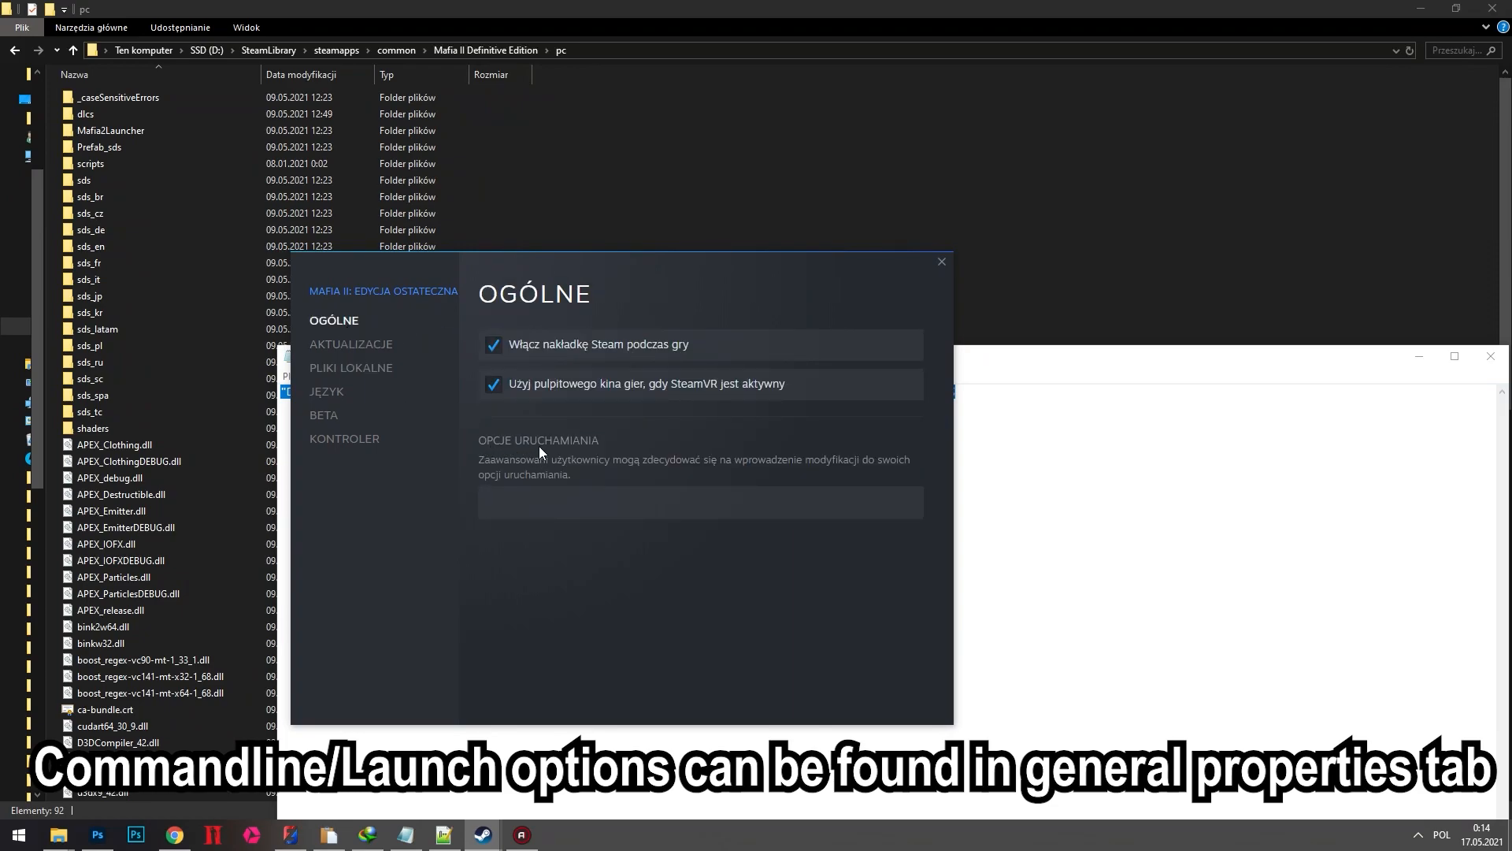
left_click(699, 502)
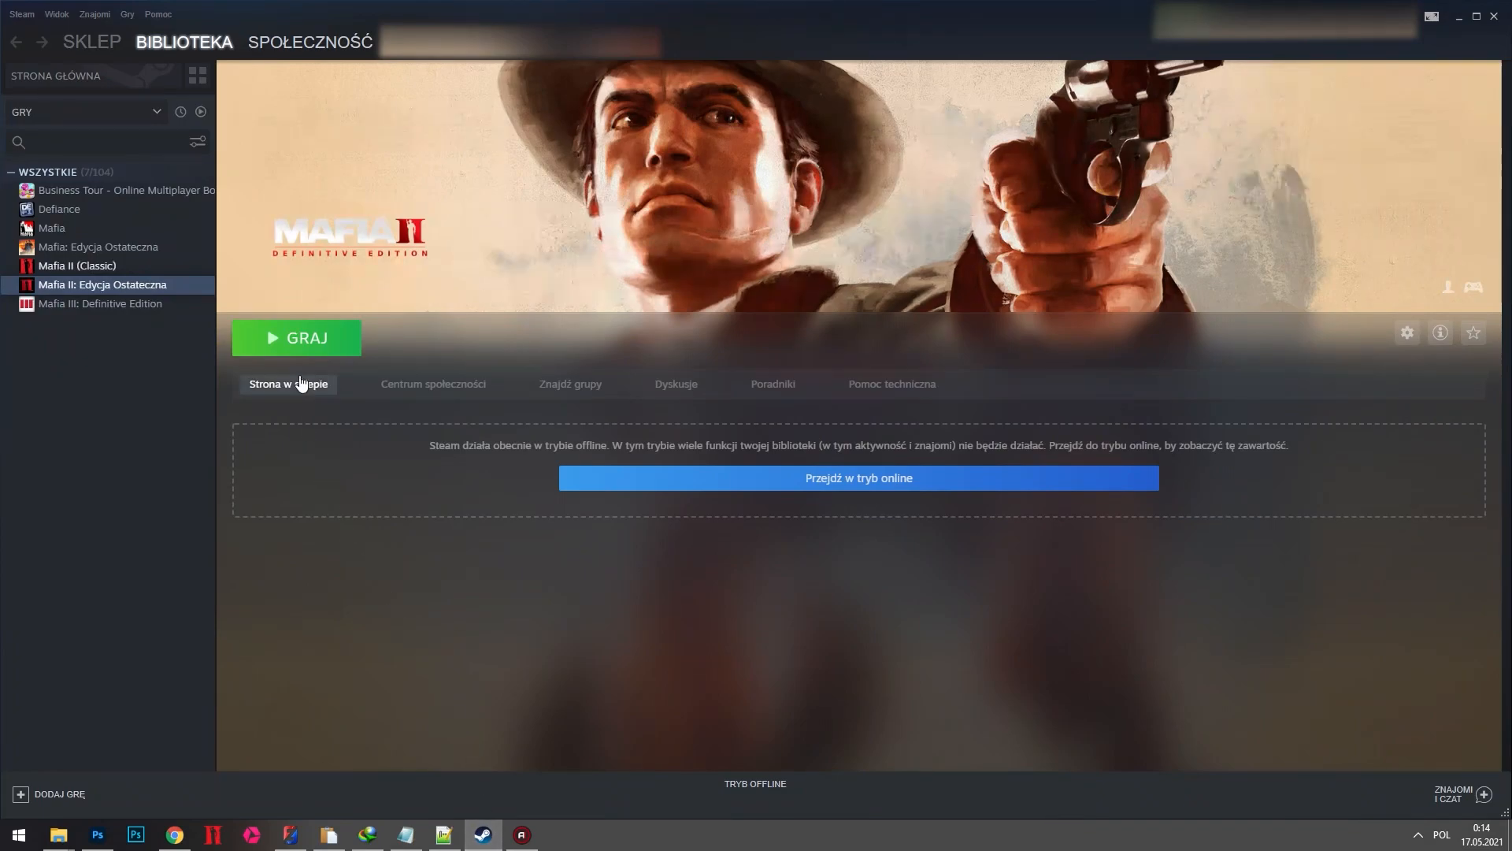
left_click(296, 338)
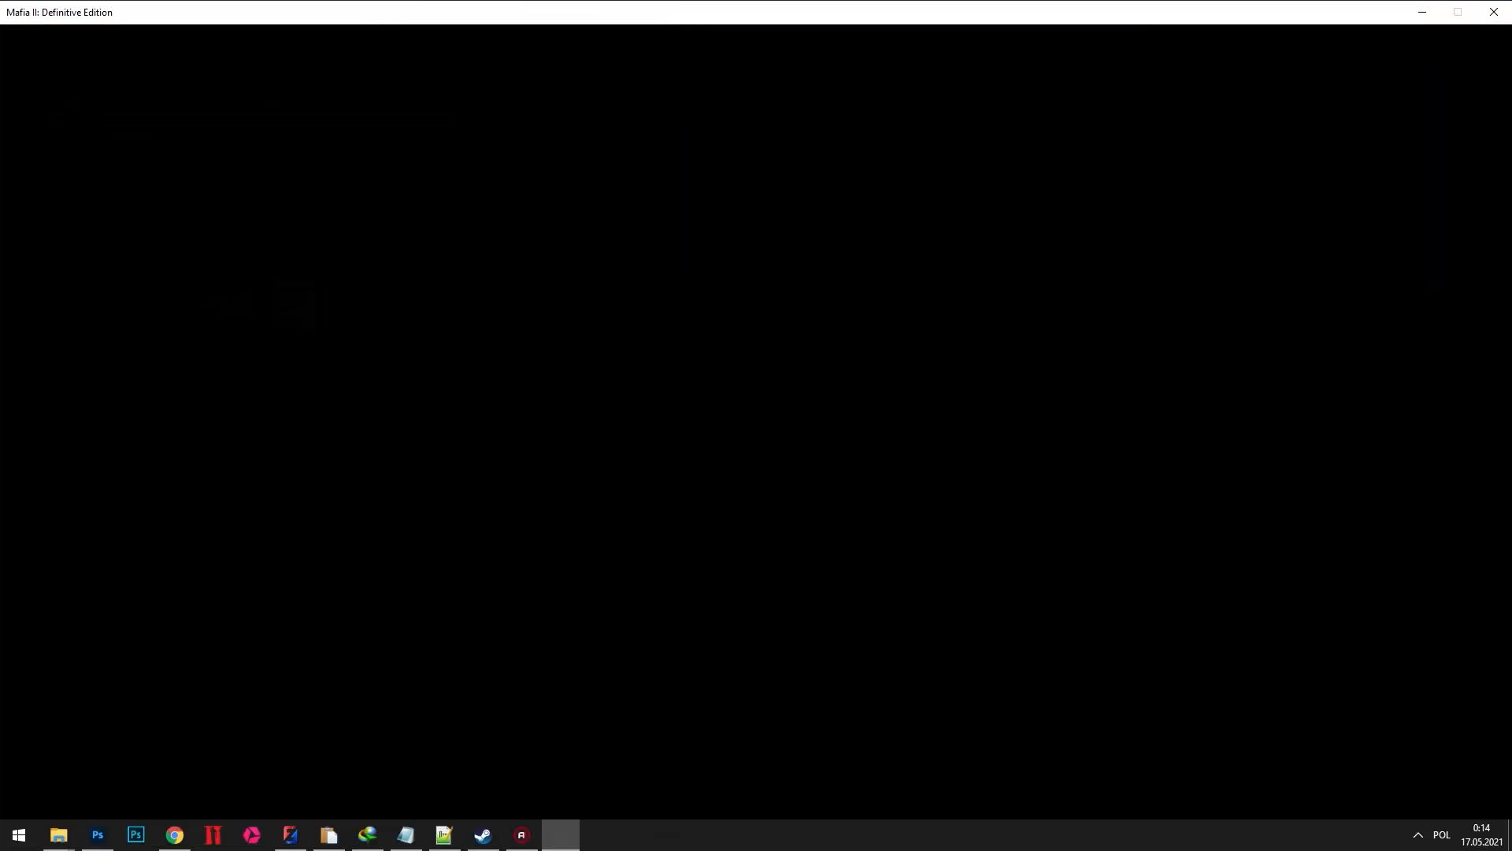